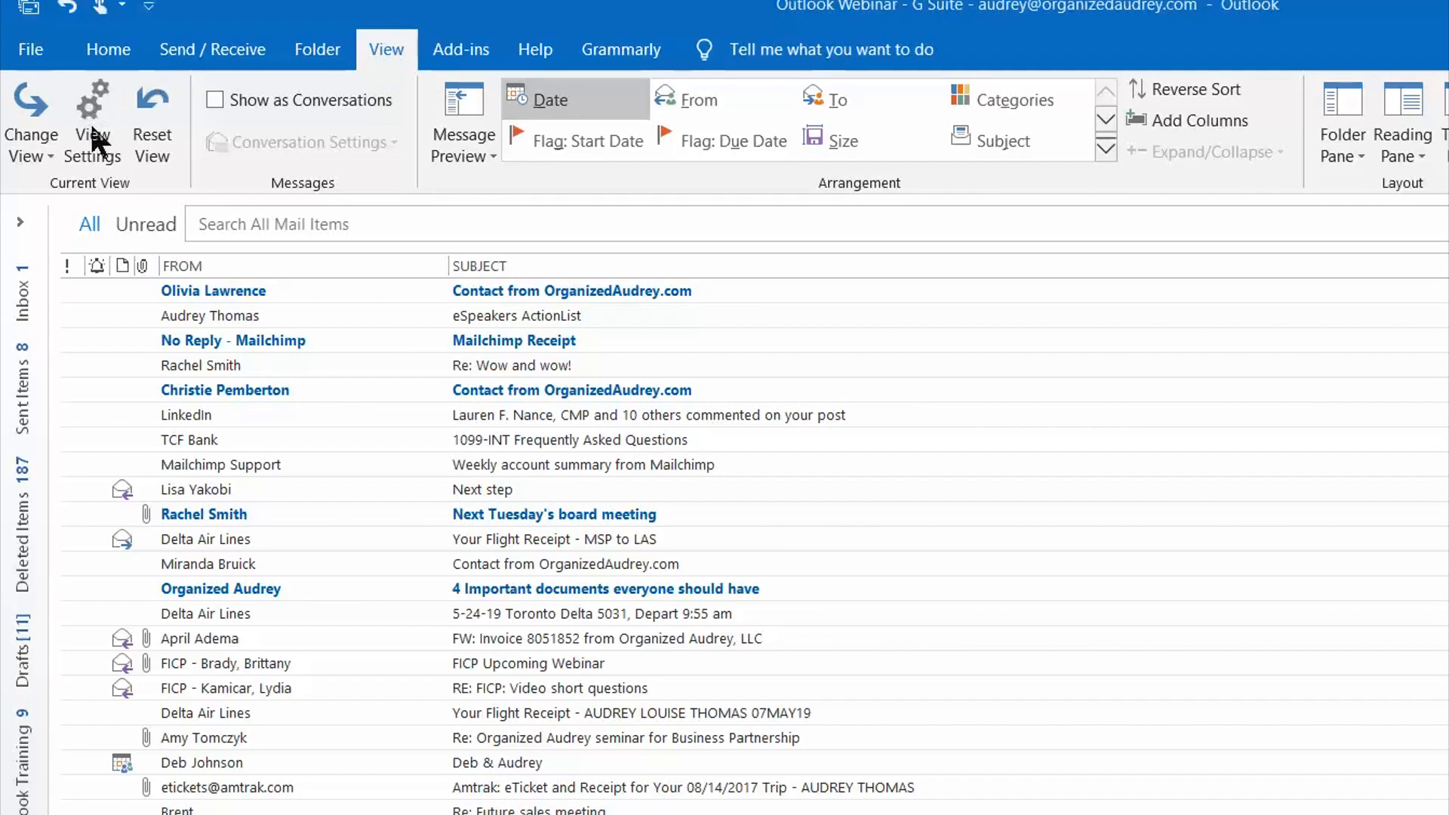
Step: Reach the Conditional Formatting rules list through View Settings for the inbox view
{"action": "left_click", "coordinate": [92, 121]}
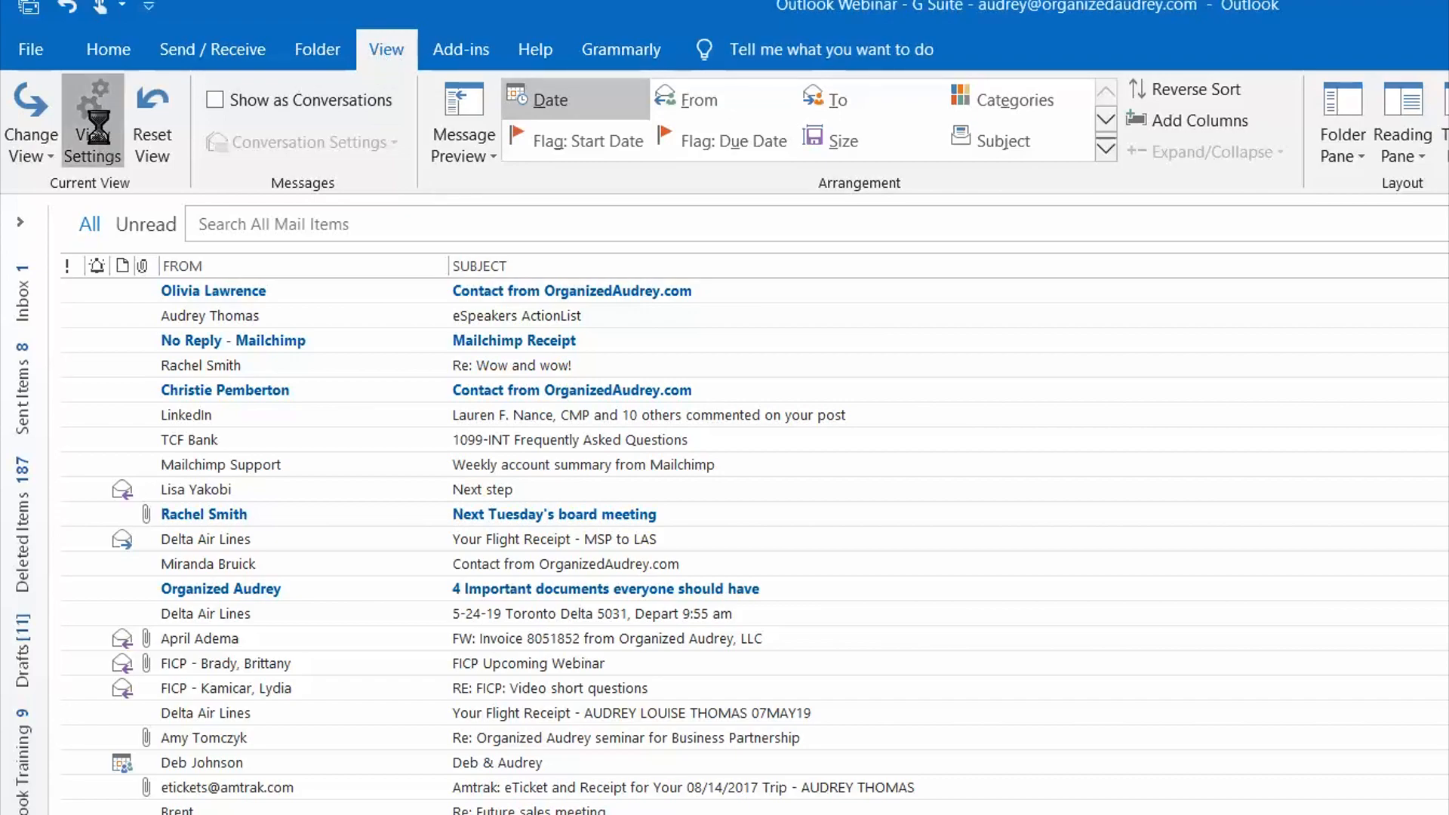
{"action": "left_click", "coordinate": [92, 121]}
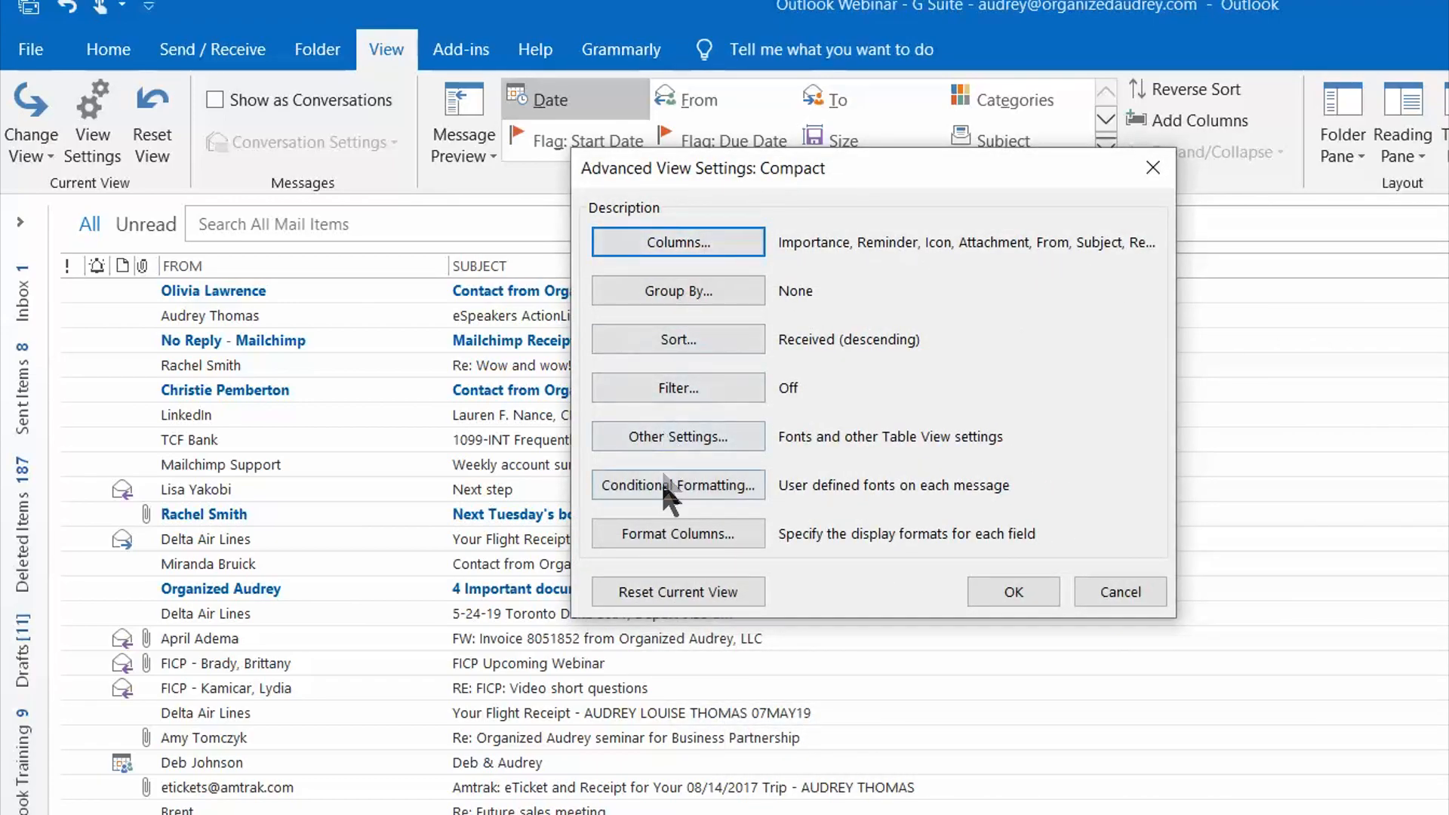
{"action": "left_click", "coordinate": [678, 484]}
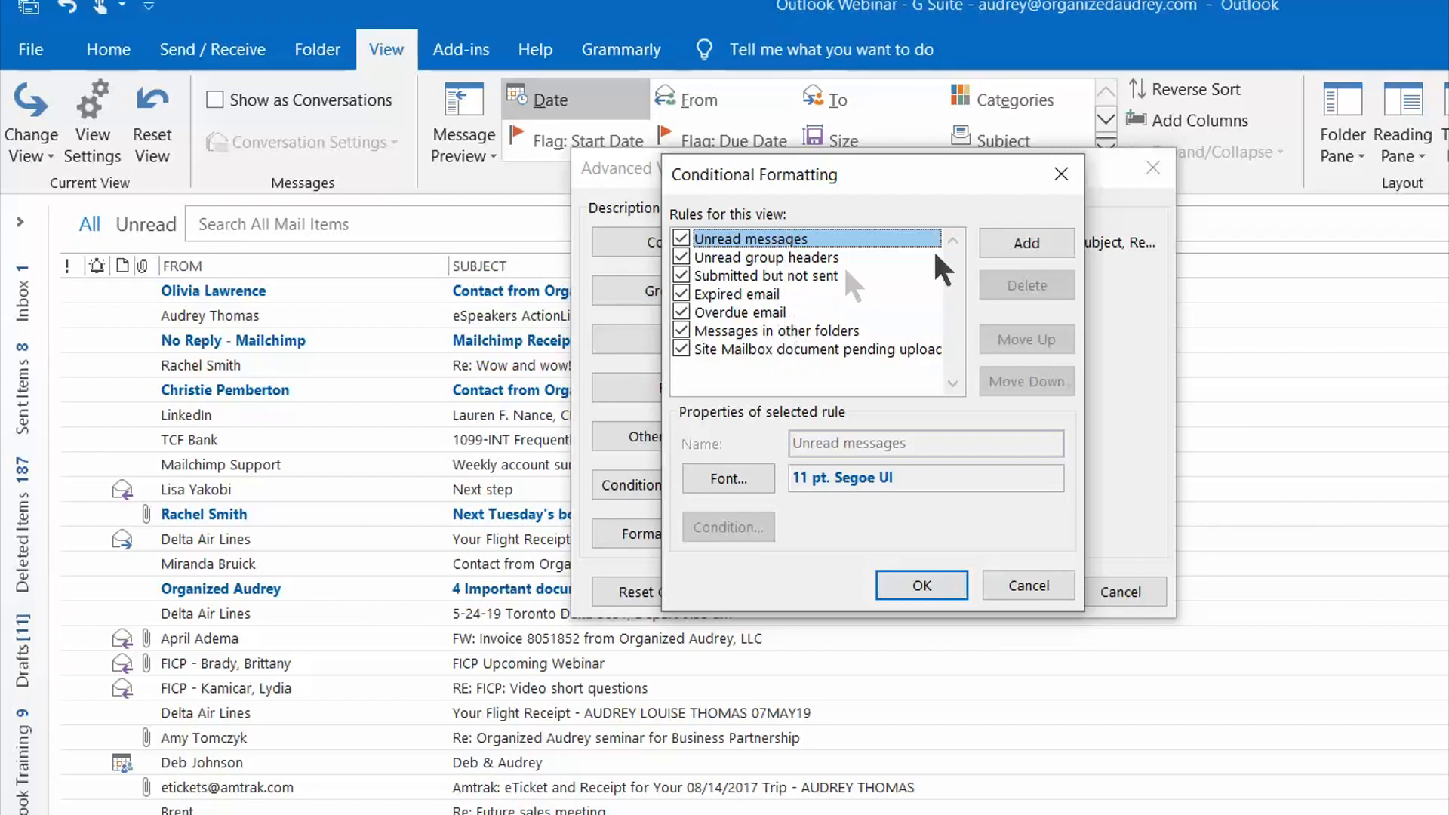
{"action": "mouse_move", "coordinate": [1027, 244]}
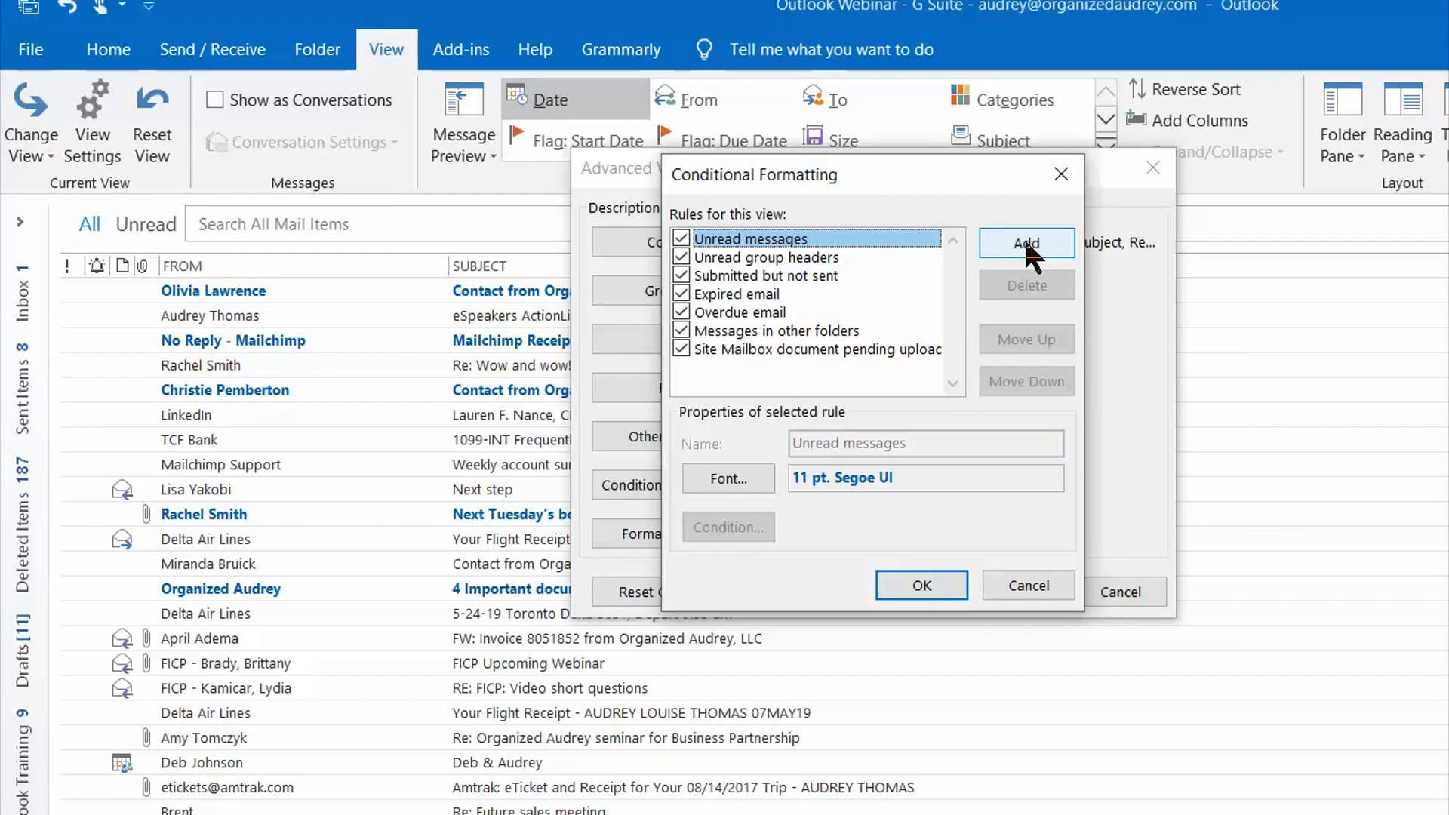
Step: Add a new conditional formatting rule and name it Website Form
{"action": "left_click", "coordinate": [1025, 242]}
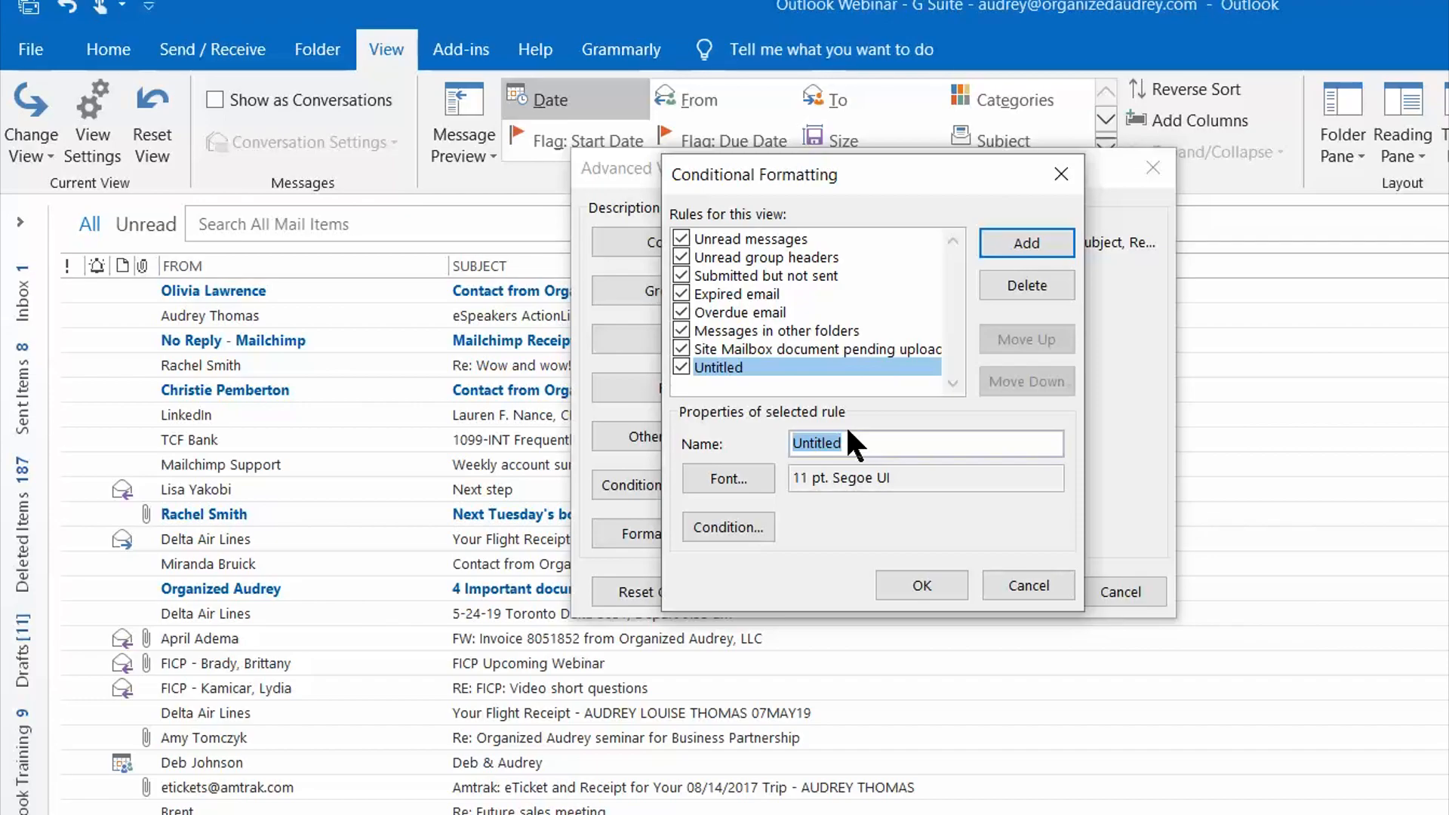
{"action": "type", "text": "Webbs"}
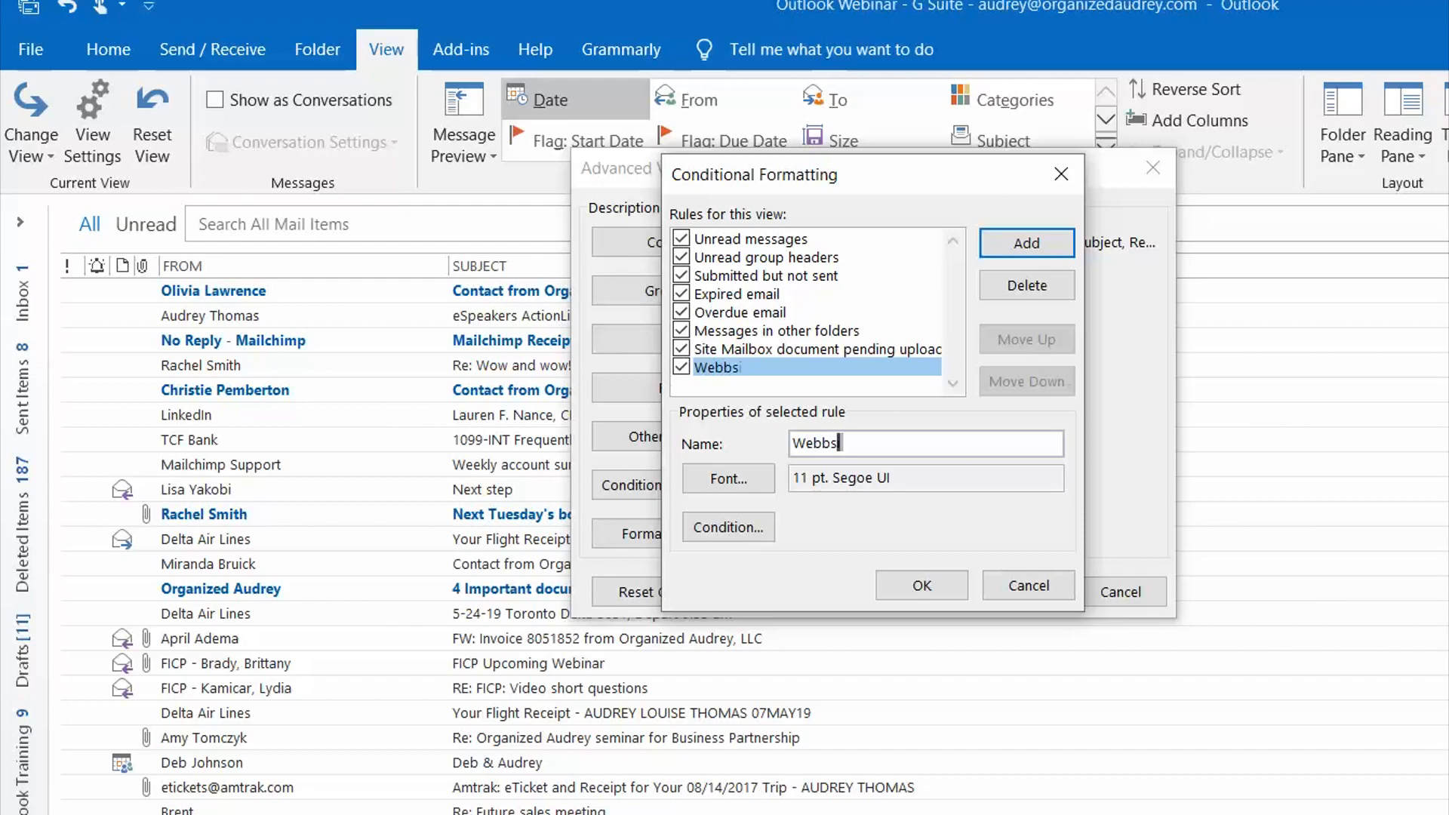
{"action": "key", "text": "Backspace"}
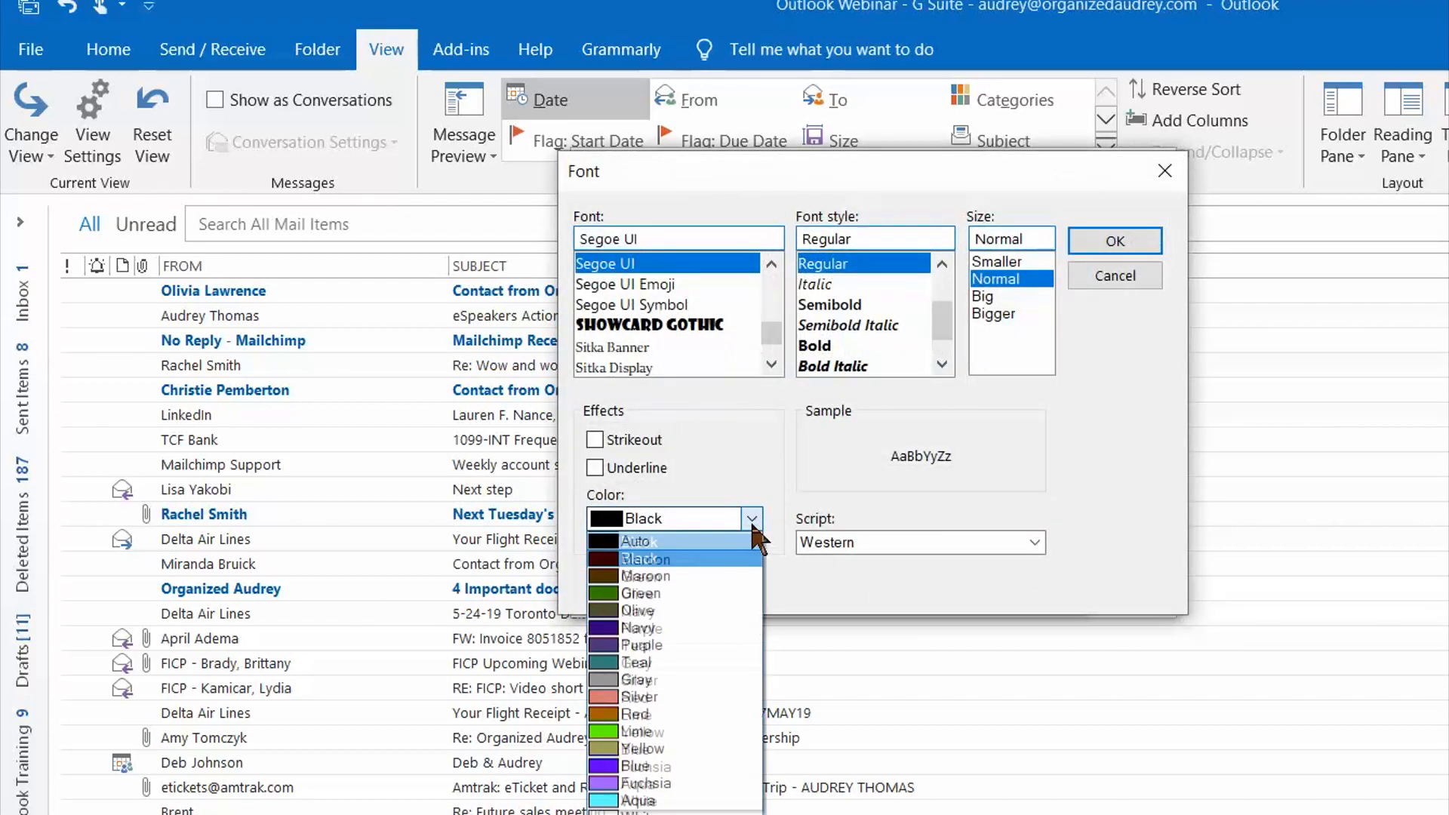
Step: Give the Website Form rule red, Big (14 pt Segoe UI) text and confirm the font
{"action": "left_click", "coordinate": [637, 714]}
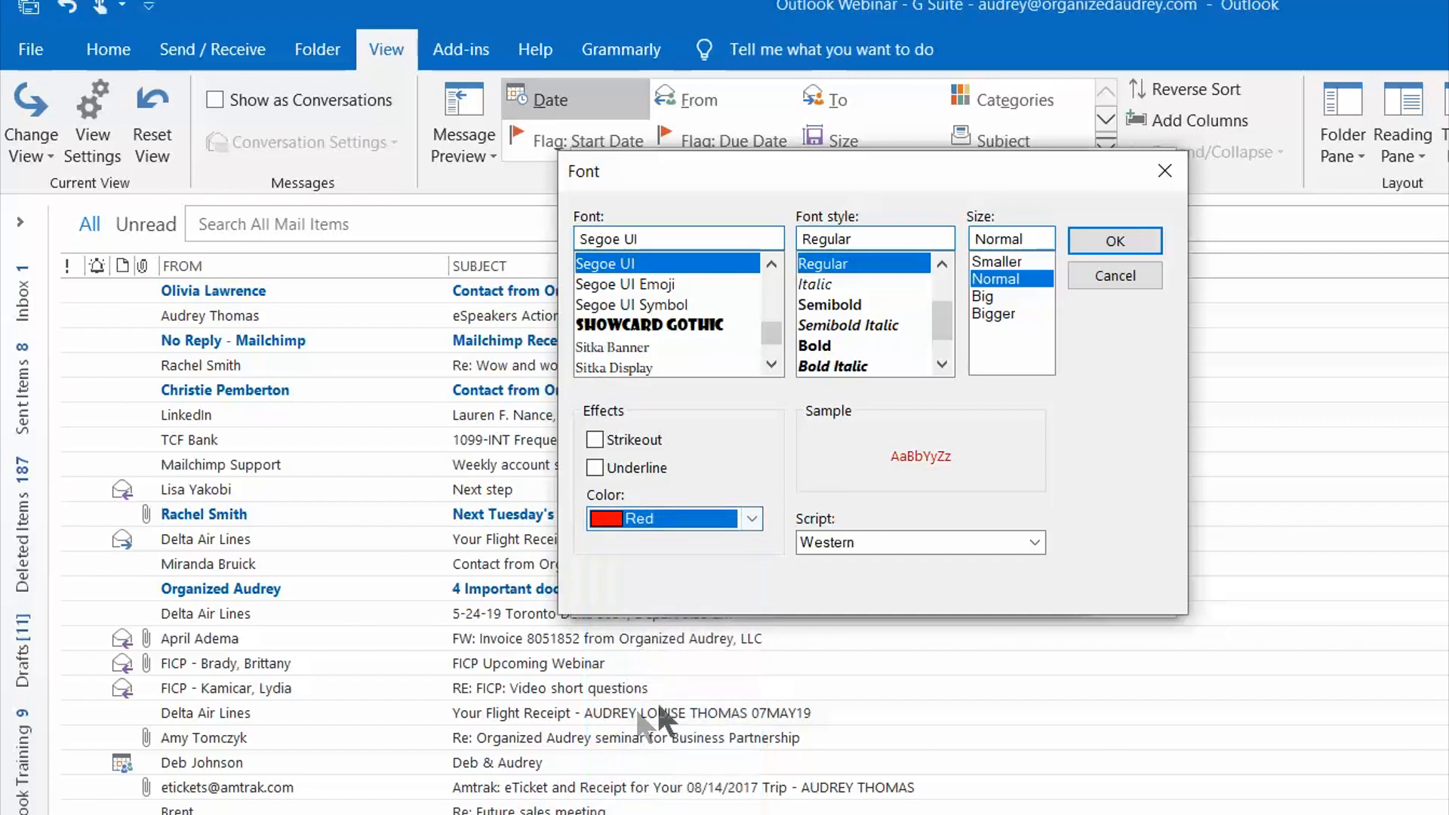
{"action": "mouse_move", "coordinate": [992, 314]}
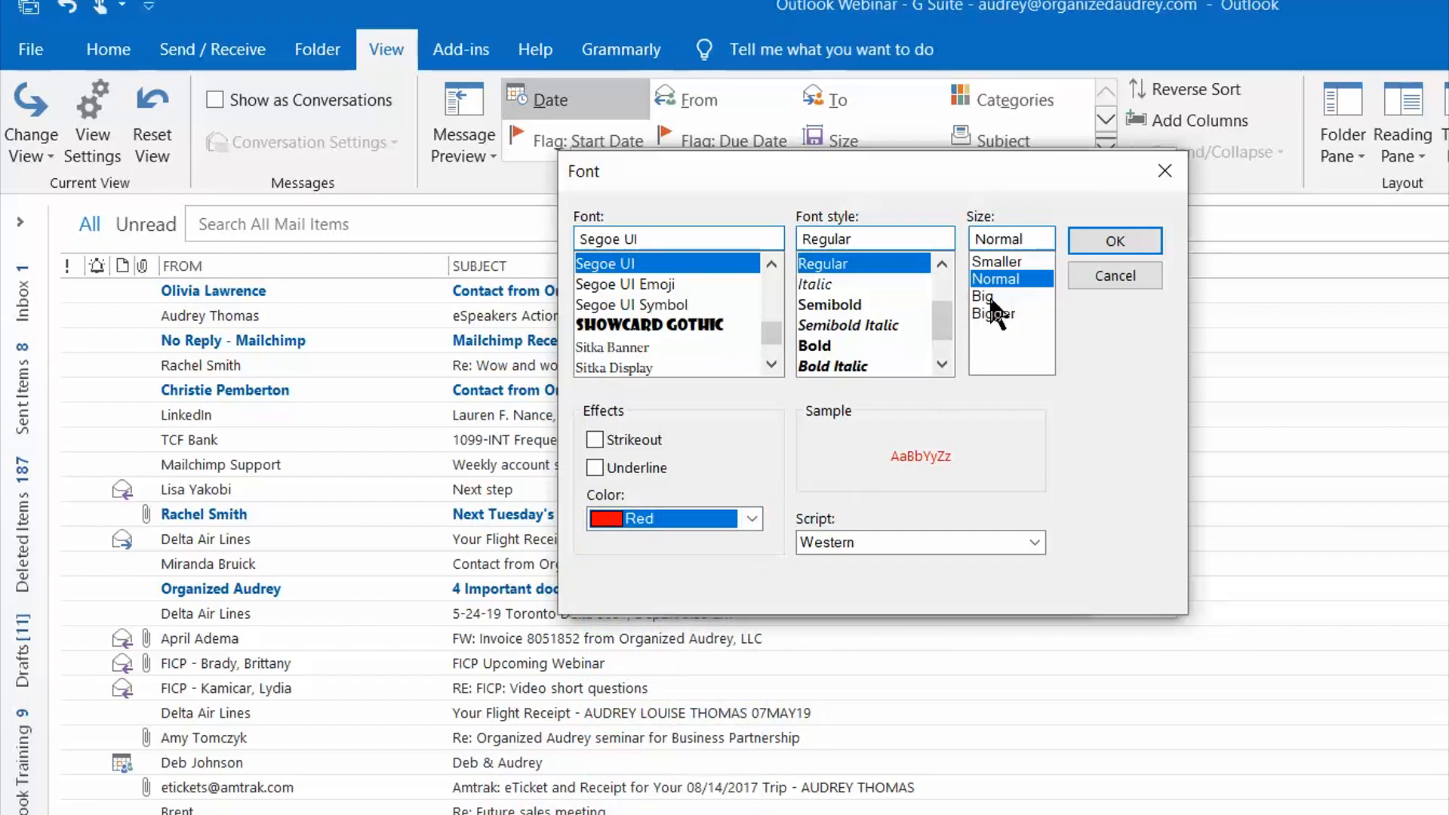
{"action": "left_click", "coordinate": [983, 296]}
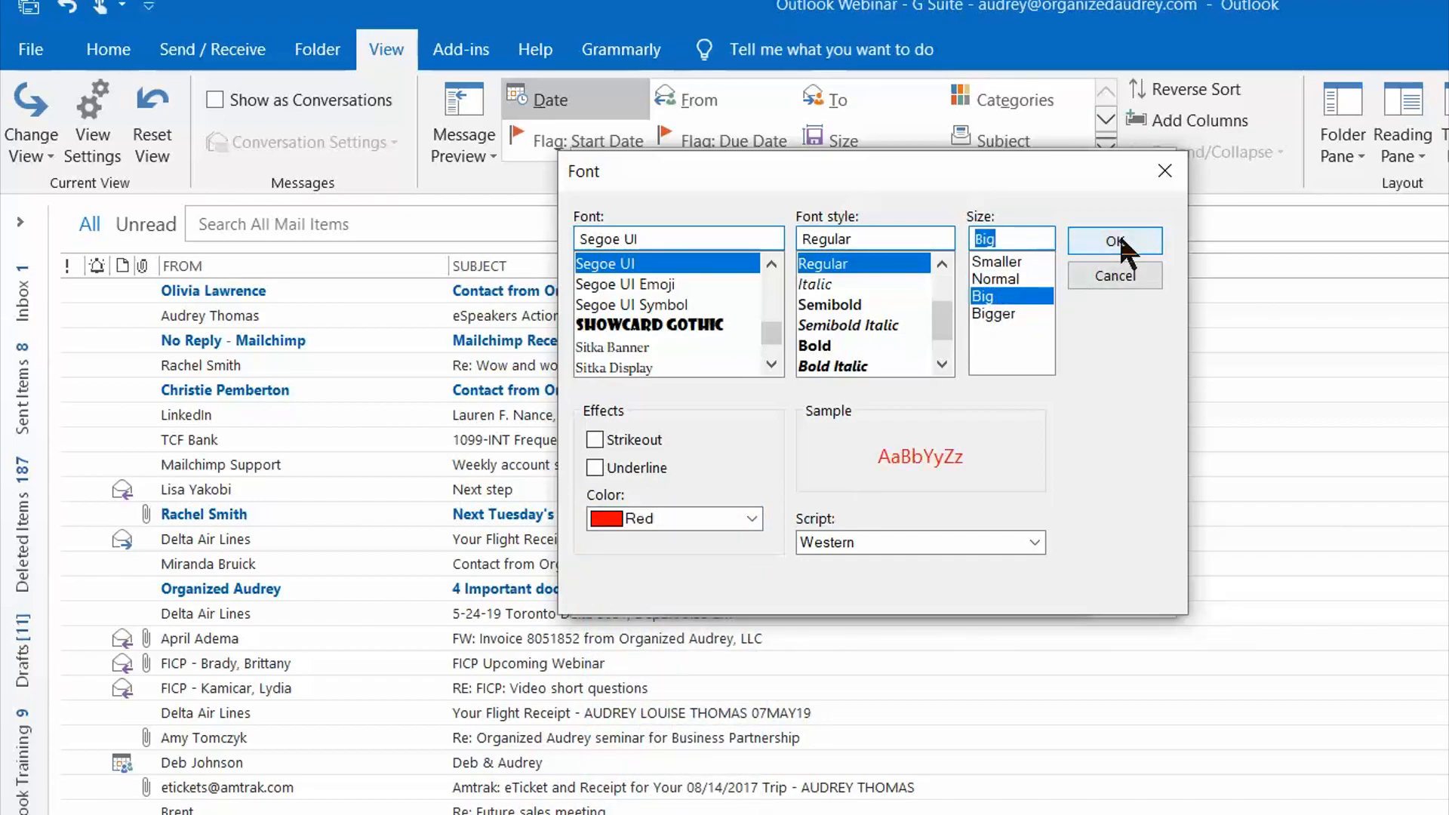
{"action": "left_click", "coordinate": [1114, 242]}
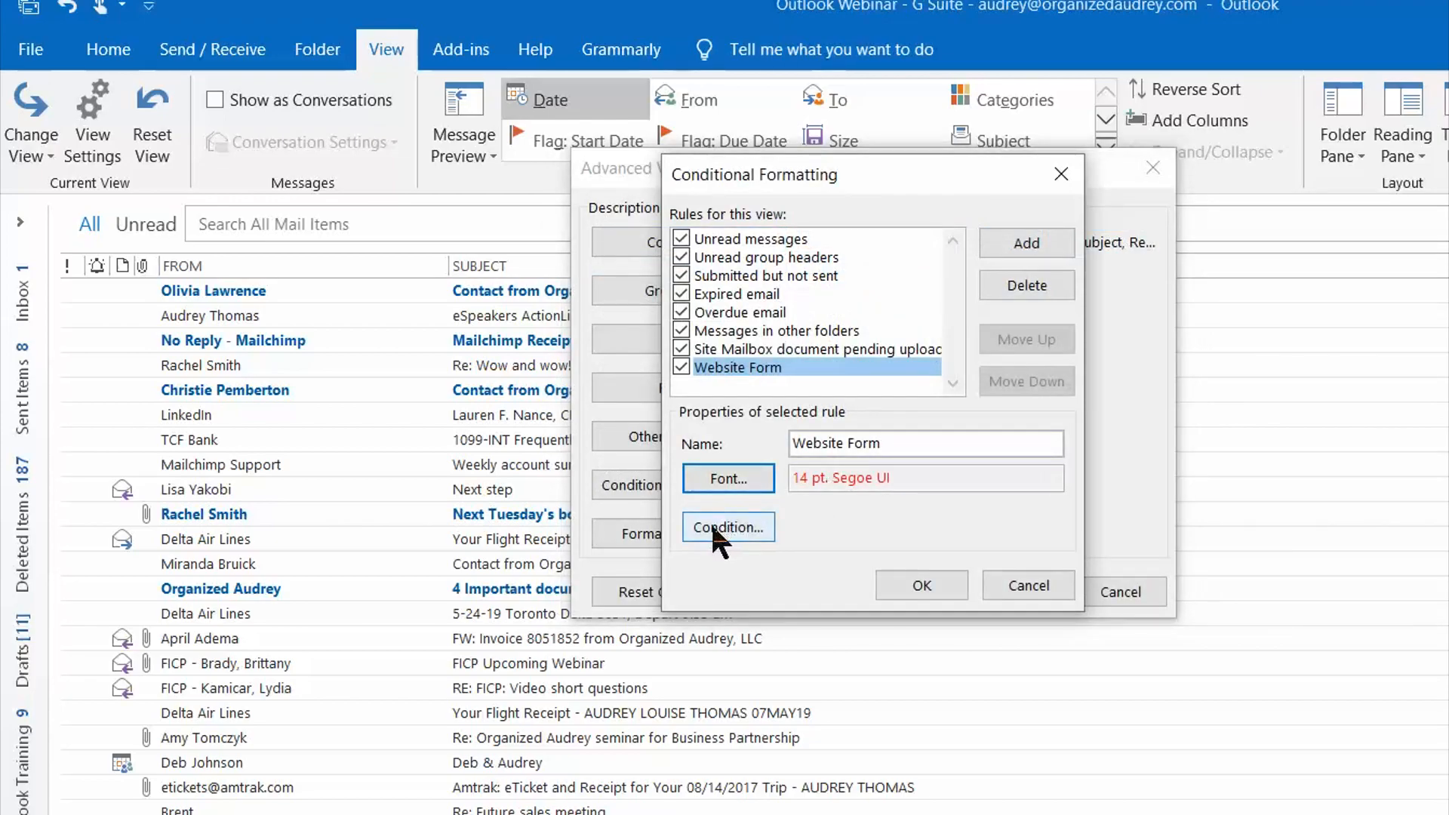
Step: Set the rule's condition to search the subject for 'Contact from OrganizedAudrey.com'
{"action": "left_click", "coordinate": [728, 527]}
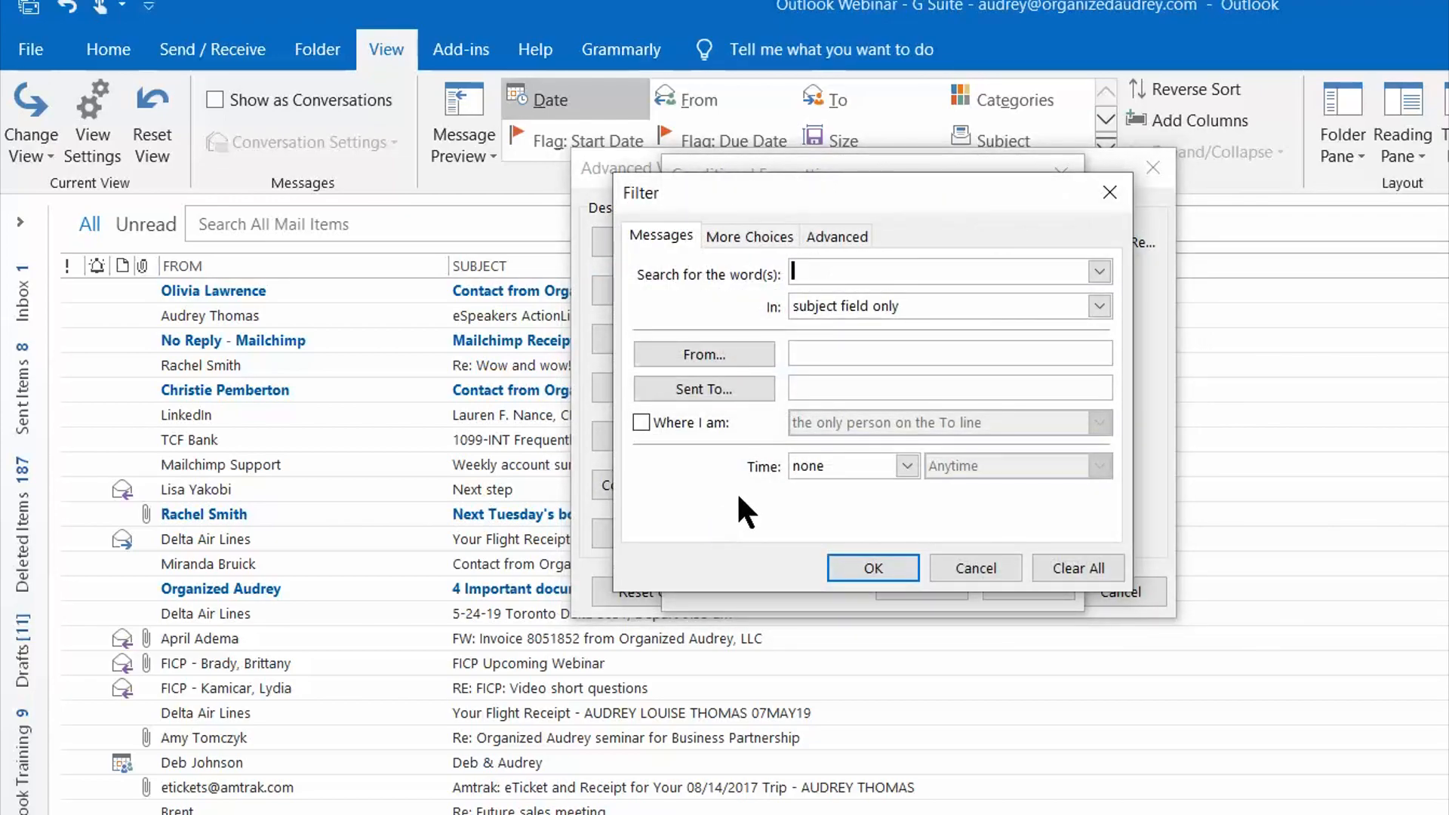
{"action": "mouse_move", "coordinate": [772, 435]}
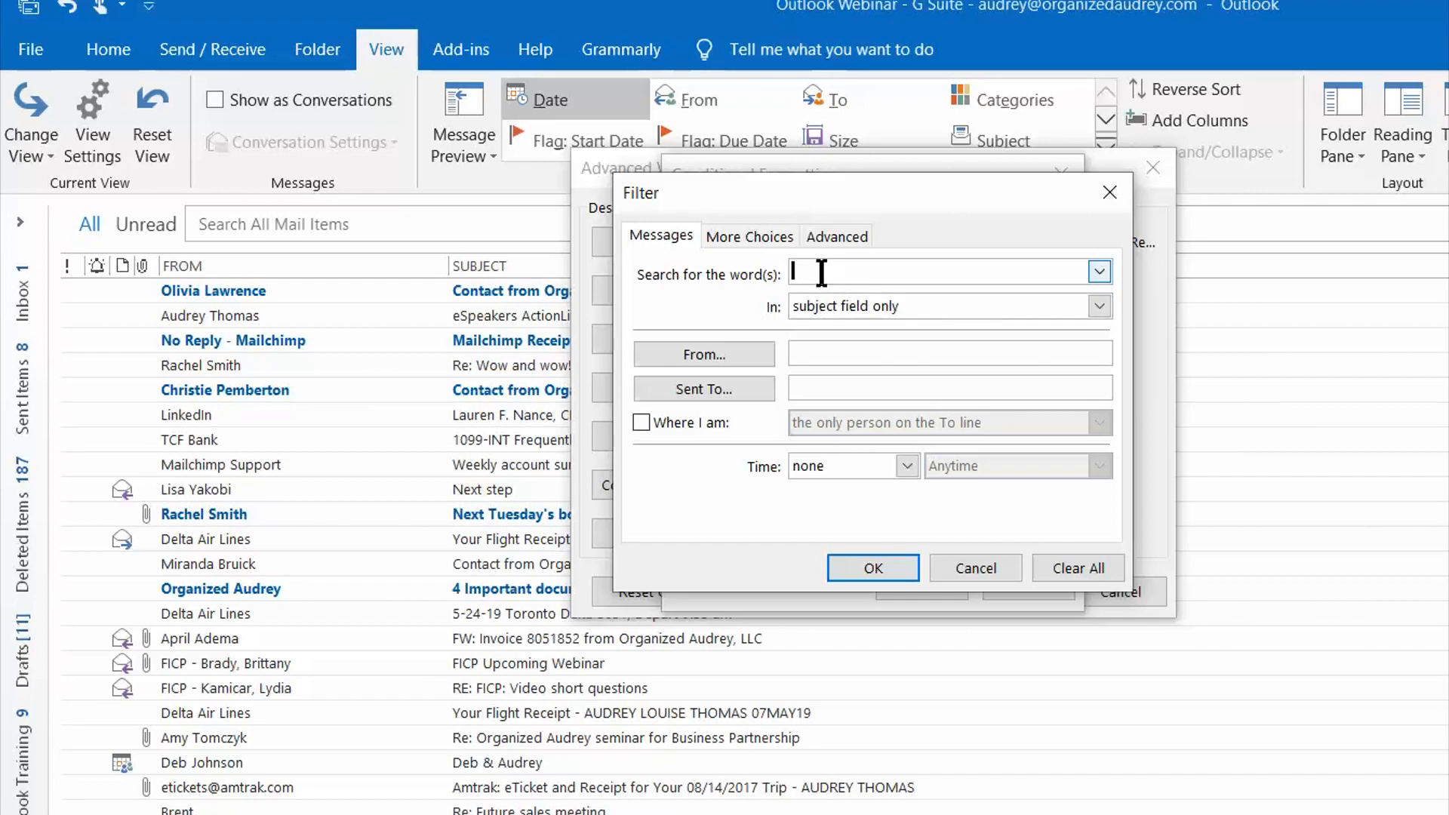
{"action": "type", "text": "Contact from OrganizedAudrey.co"}
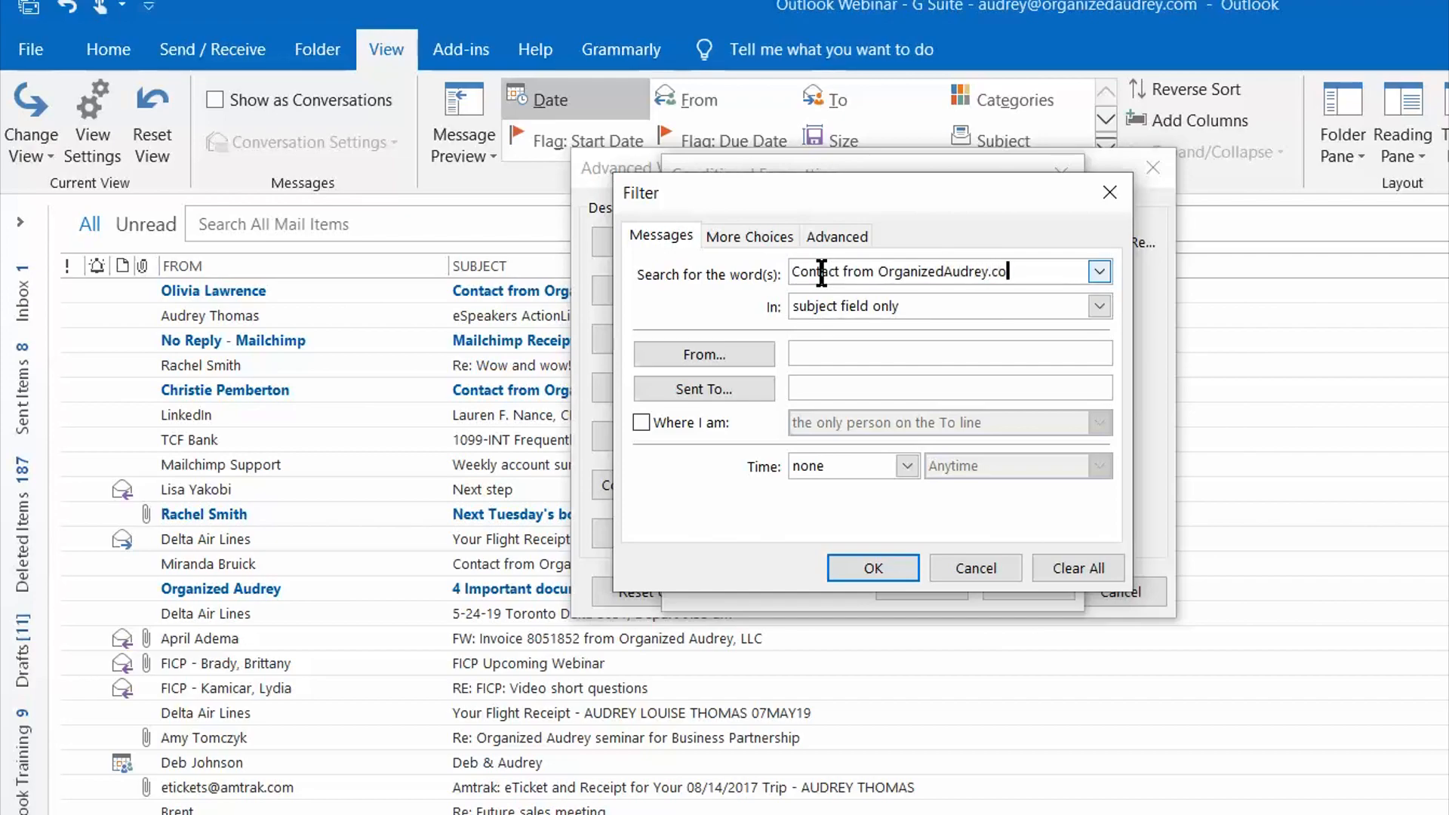
{"action": "type", "text": "m"}
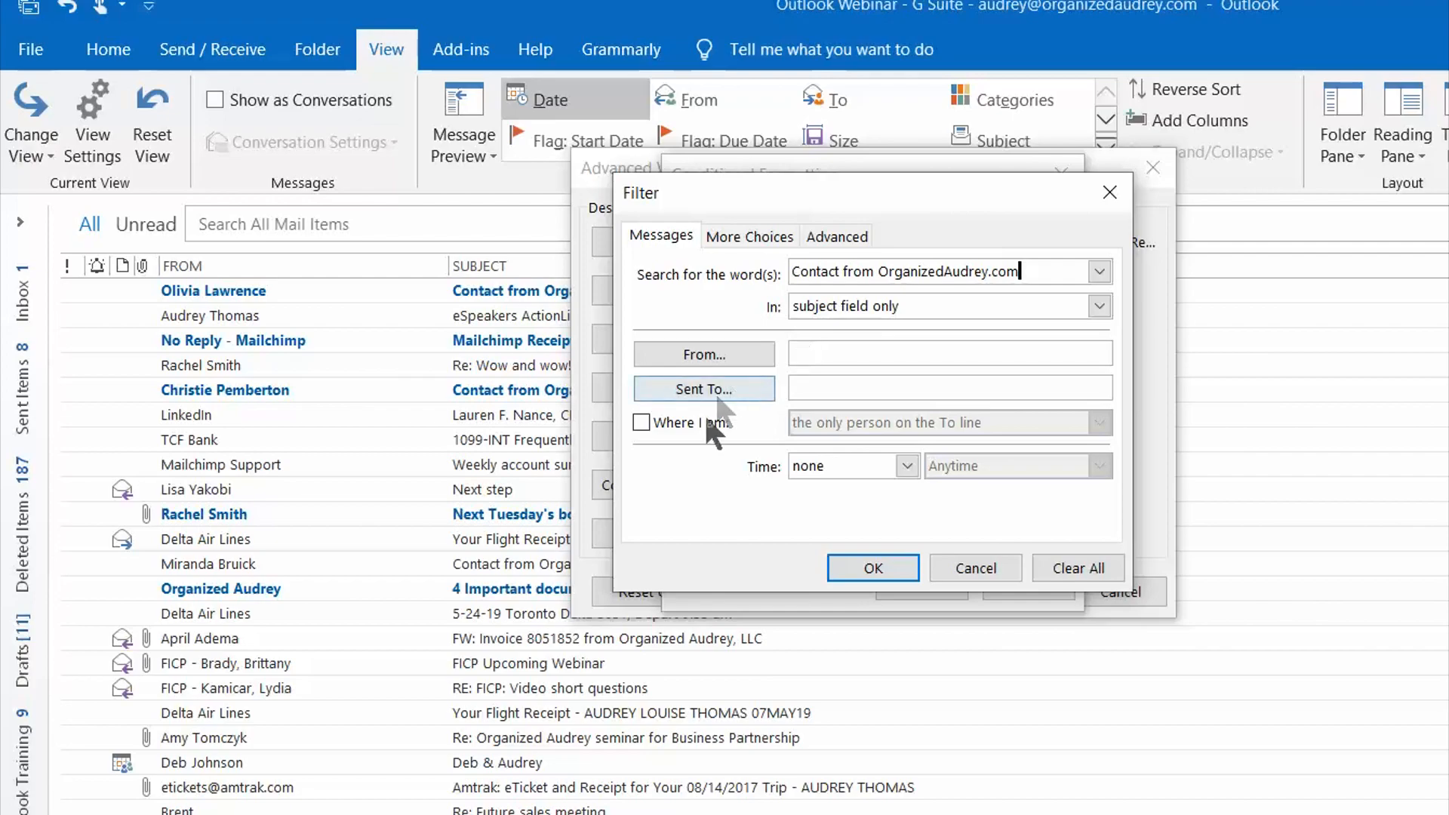
{"action": "mouse_move", "coordinate": [693, 455]}
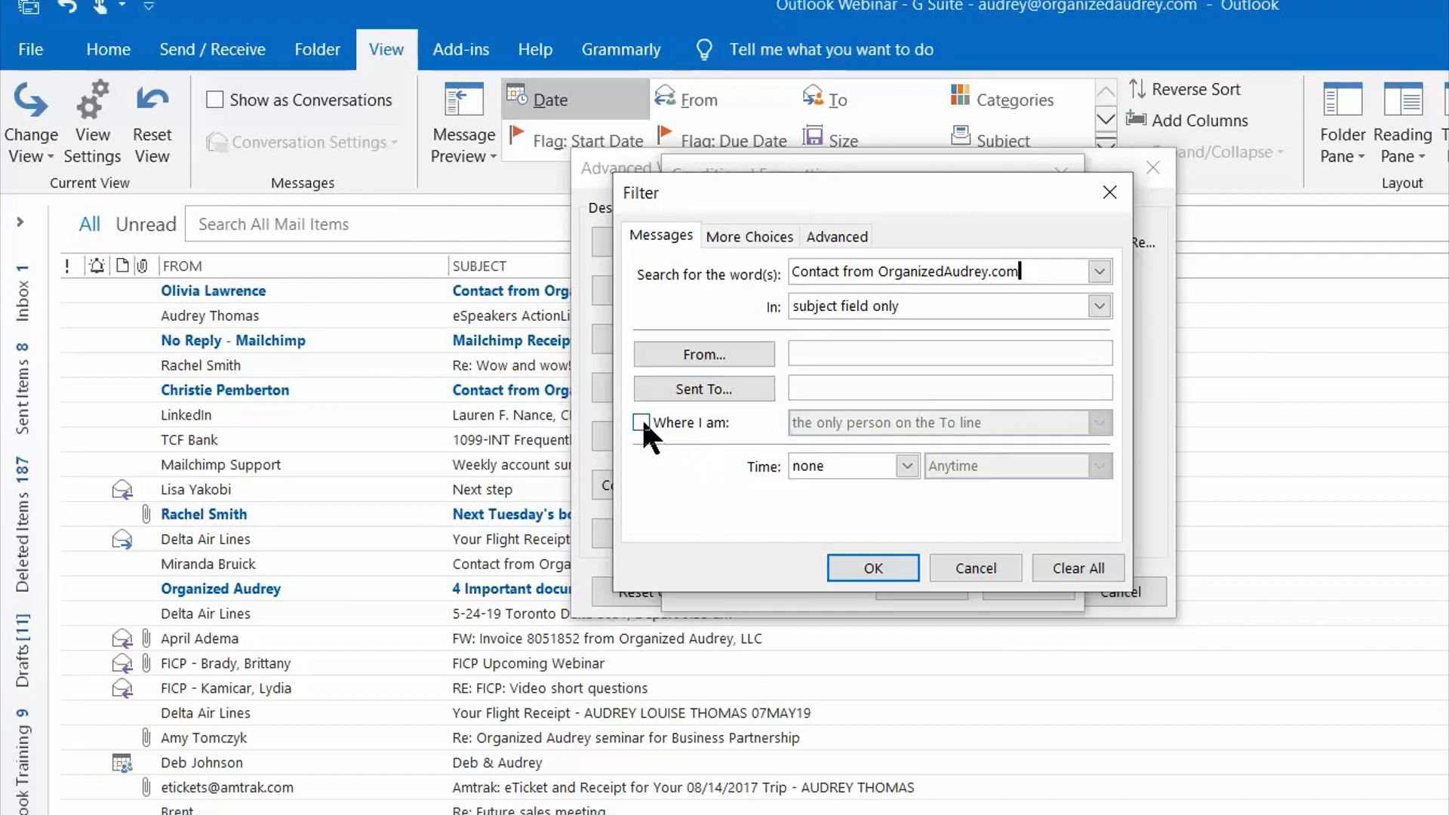
Step: Leave the 'Where I am' recipient condition unchecked and confirm the subject condition
{"action": "left_click", "coordinate": [640, 423]}
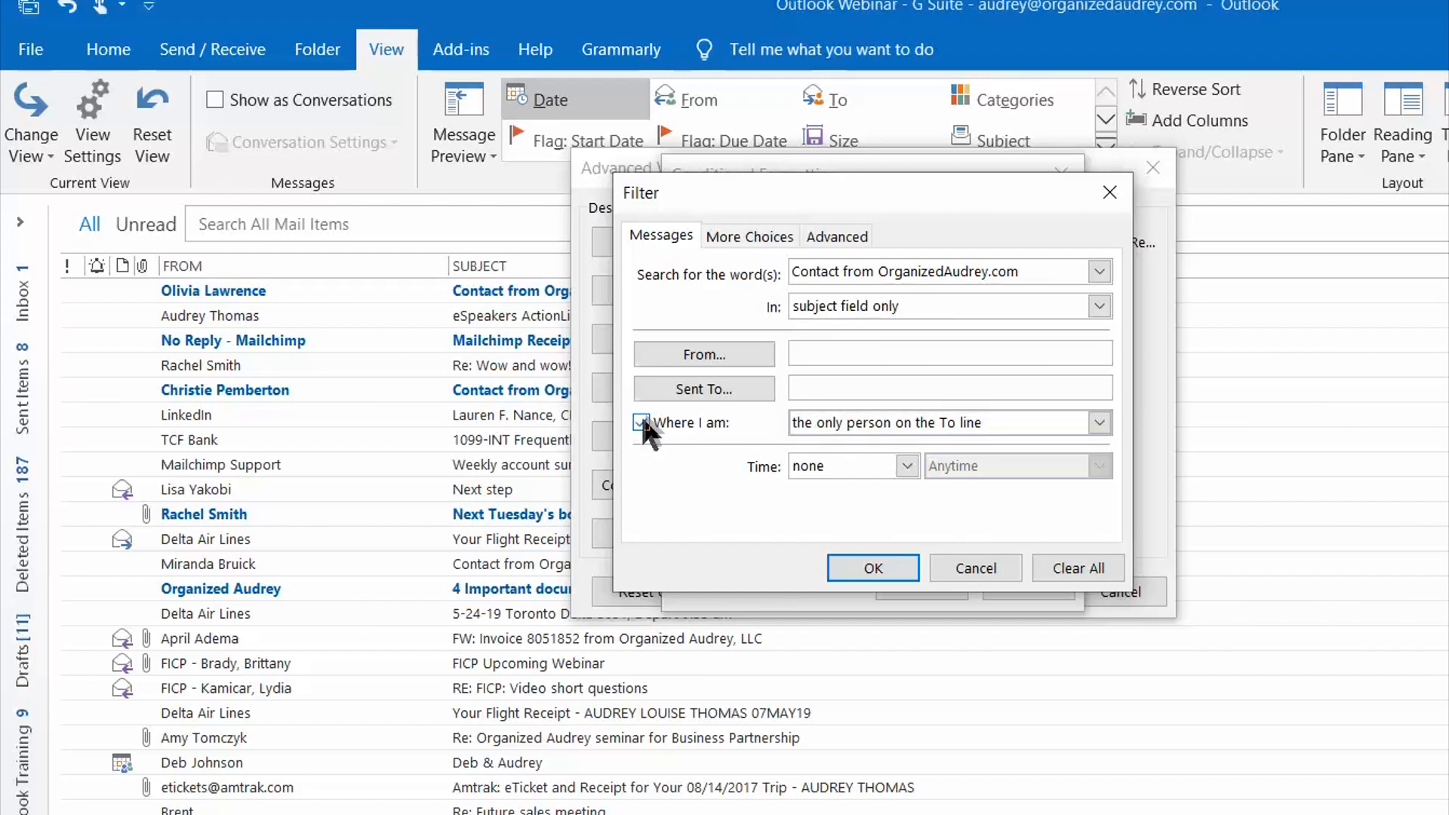
{"action": "left_click", "coordinate": [642, 423]}
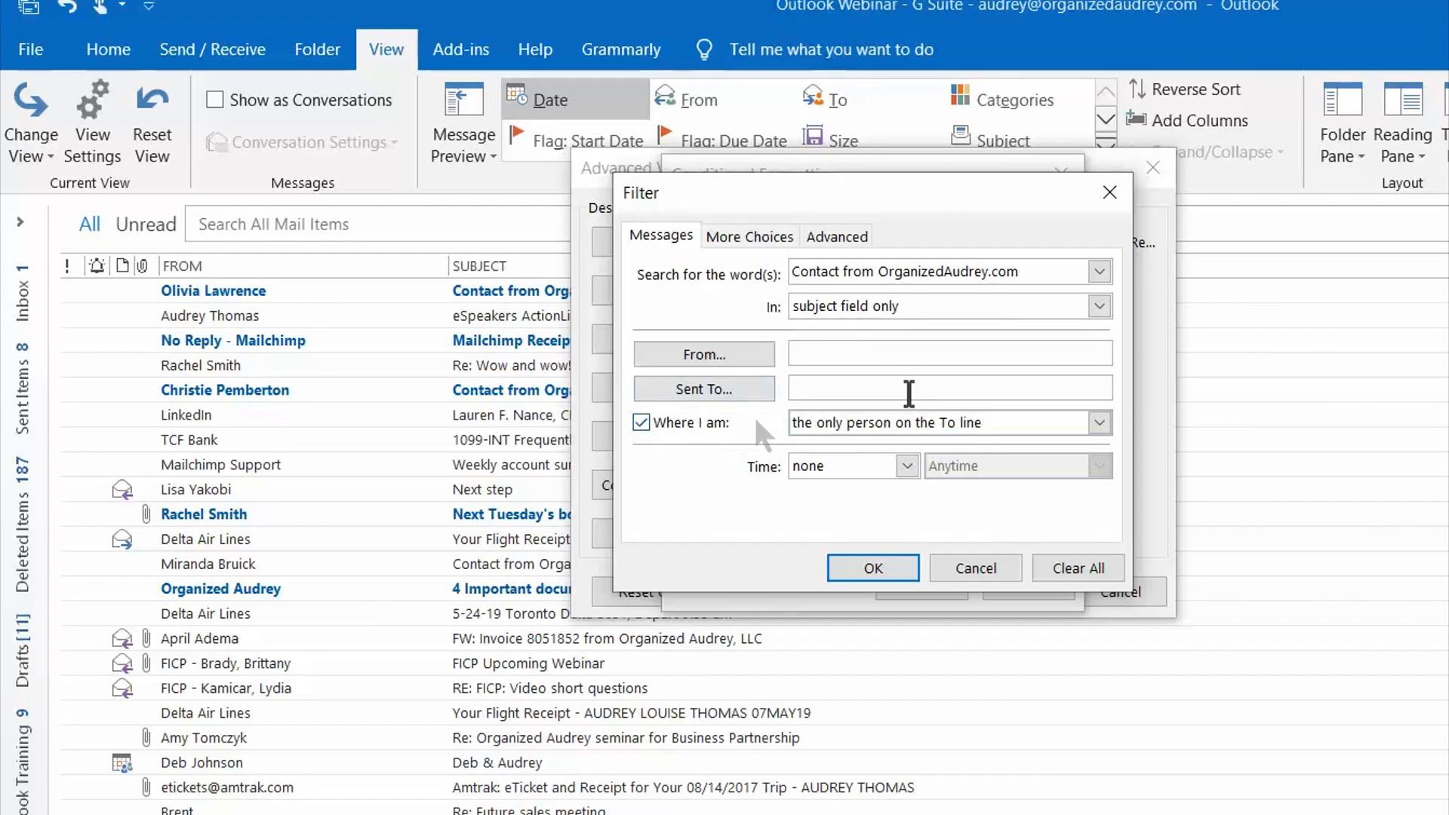
{"action": "left_click", "coordinate": [1099, 423]}
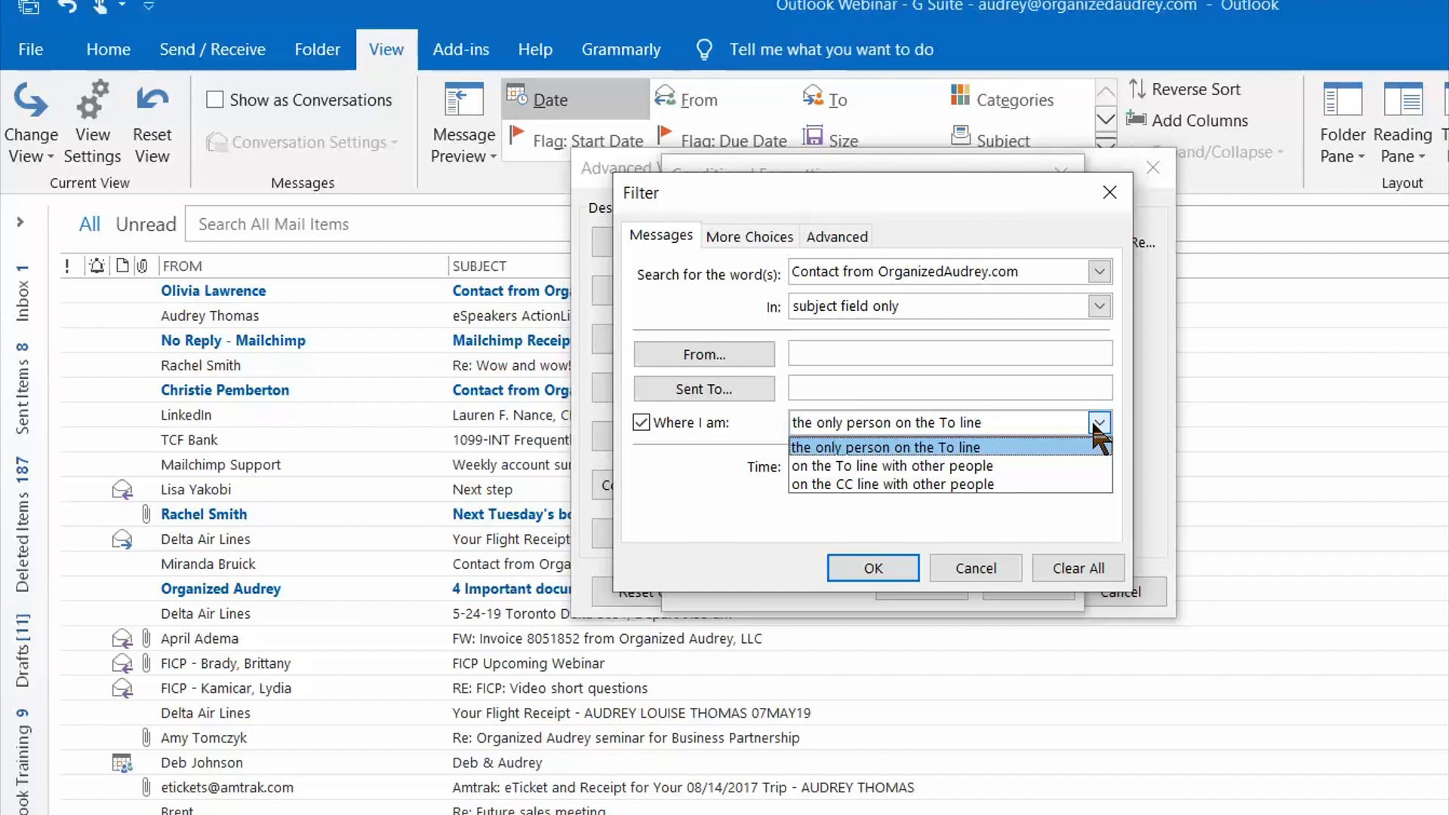
{"action": "left_click", "coordinate": [886, 447]}
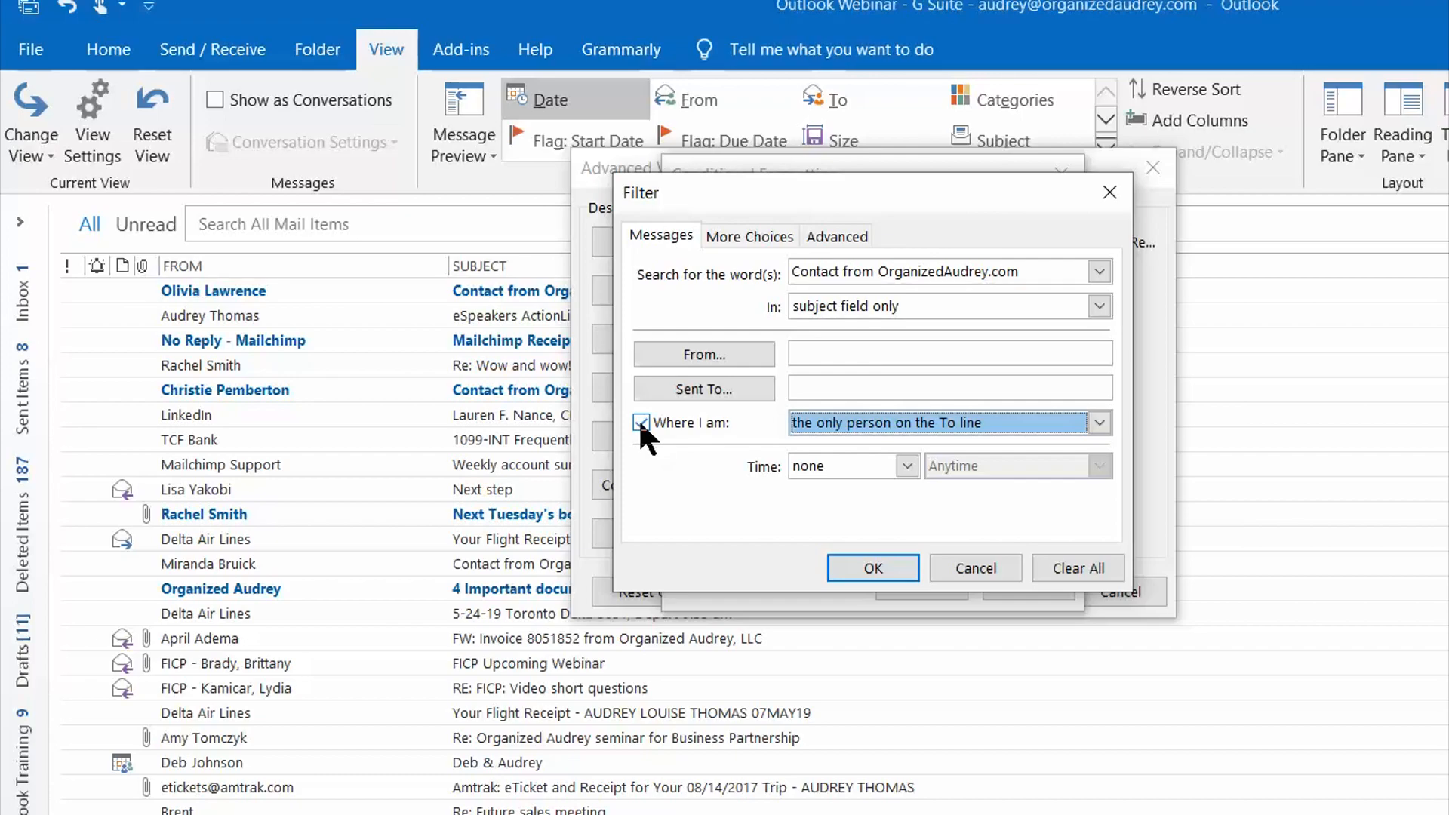
{"action": "left_click", "coordinate": [641, 422]}
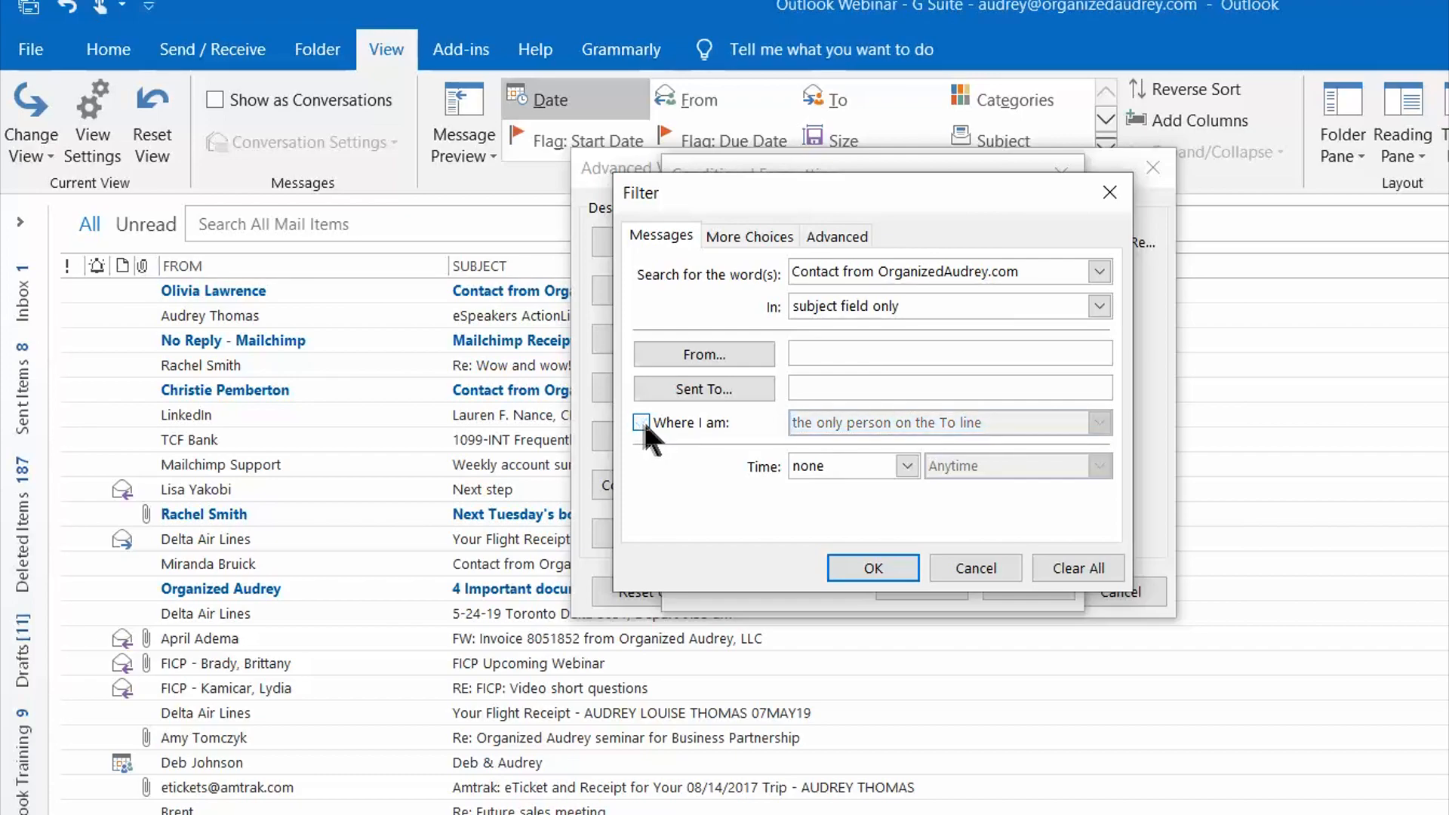
{"action": "left_click", "coordinate": [642, 422]}
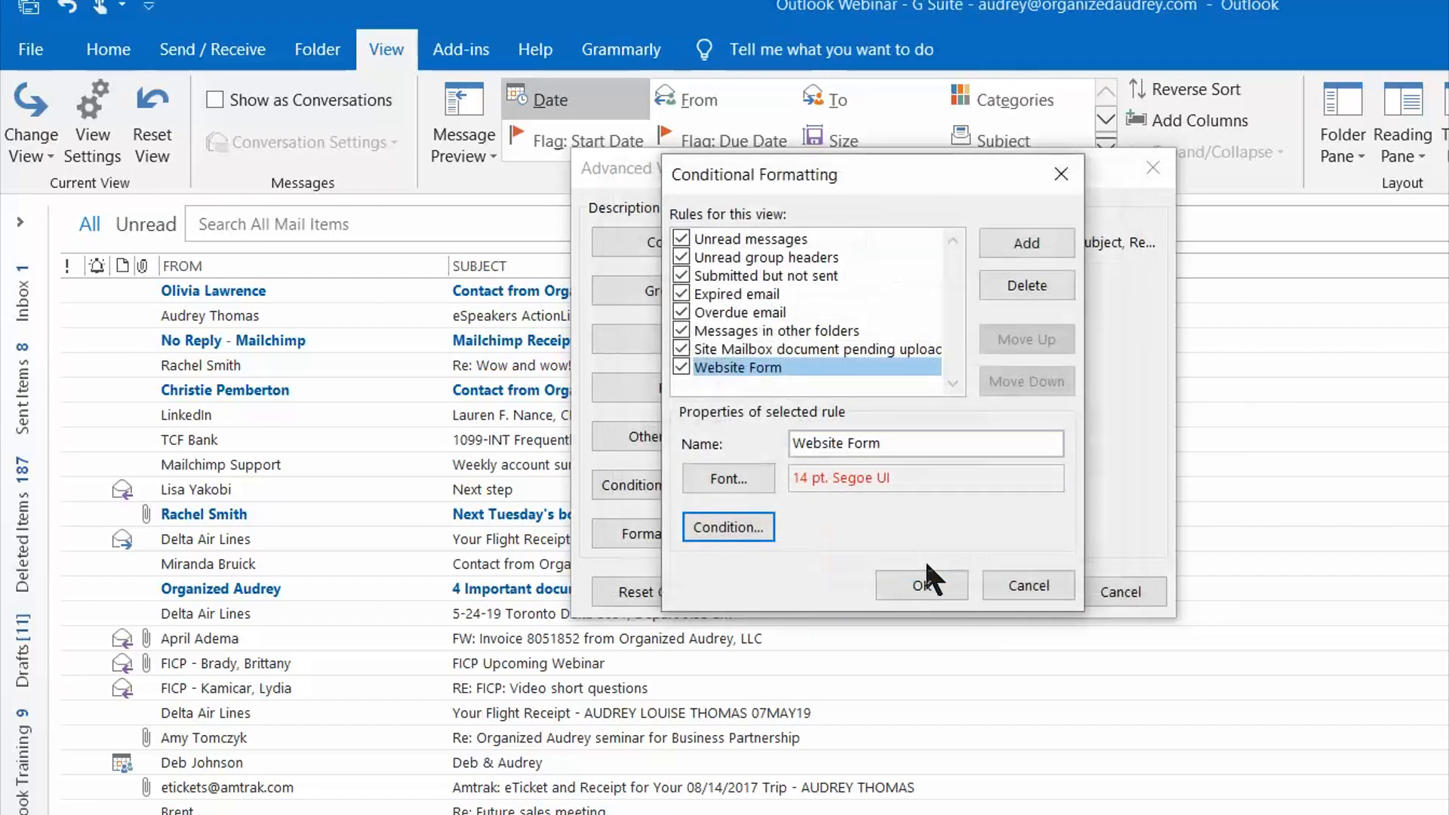
Step: Save the rules, return to the inbox and select a red 'Contact from OrganizedAudrey.com' message
{"action": "left_click", "coordinate": [920, 586]}
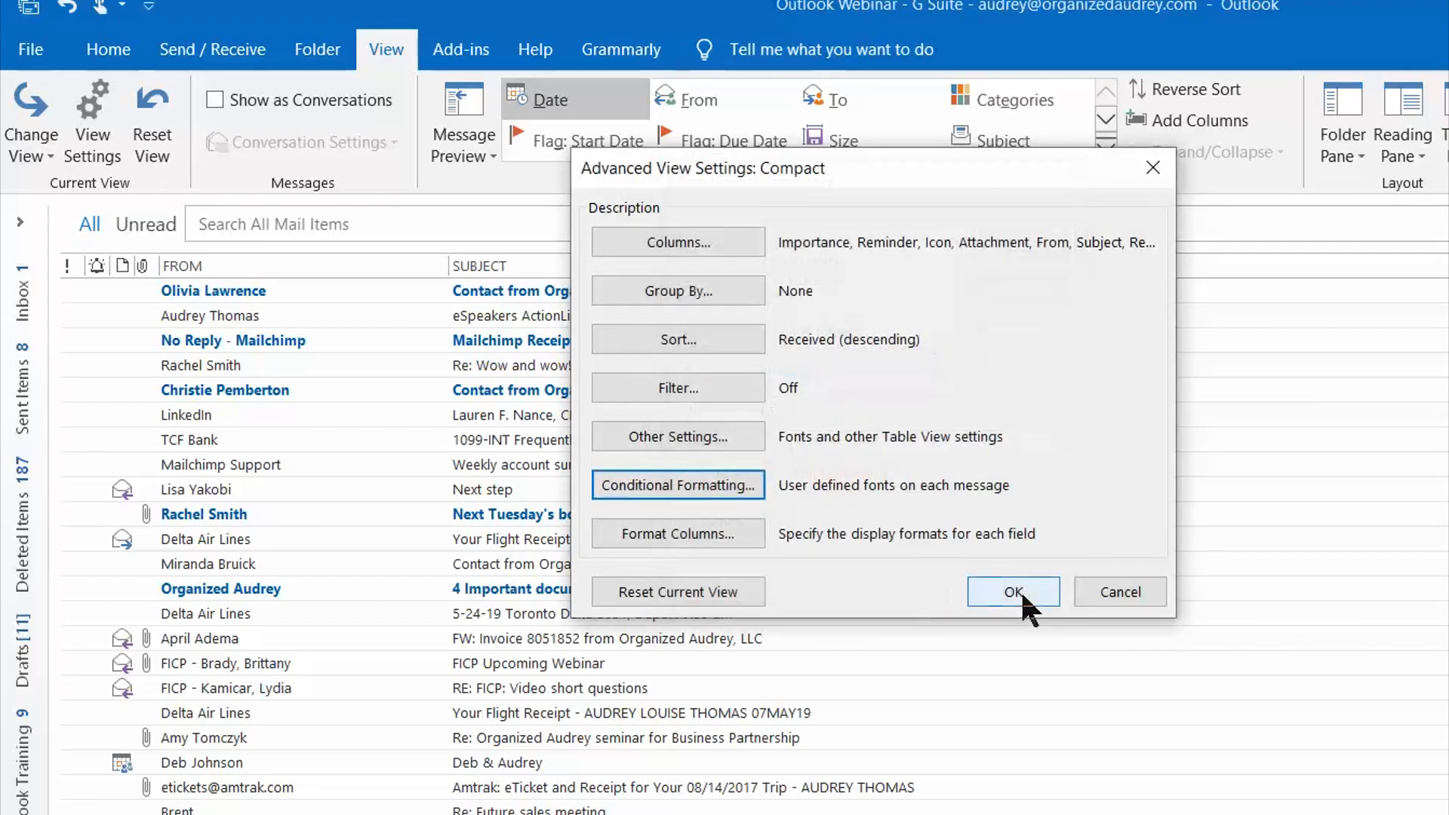
{"action": "left_click", "coordinate": [1013, 592]}
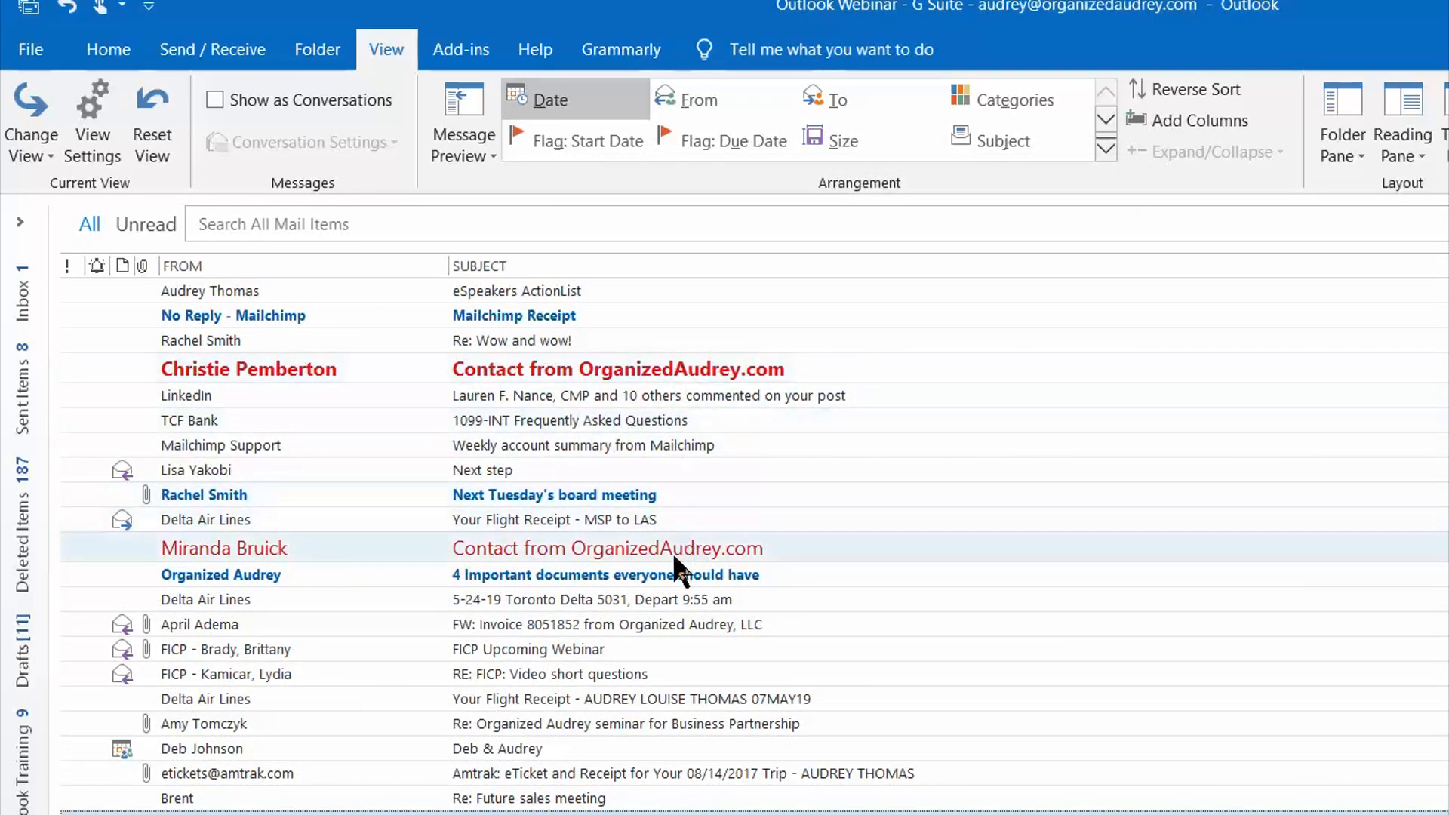
{"action": "left_click", "coordinate": [617, 369]}
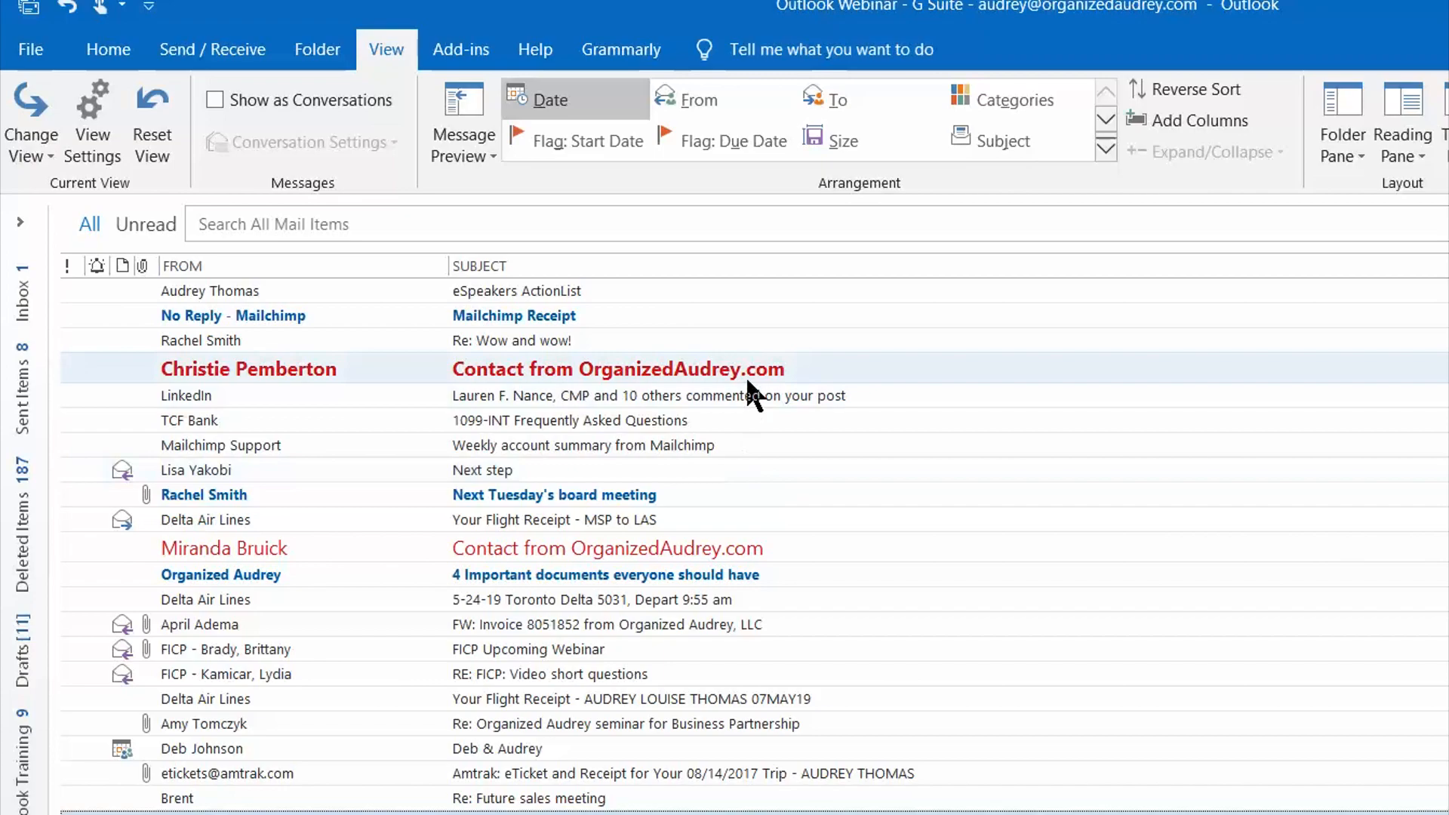